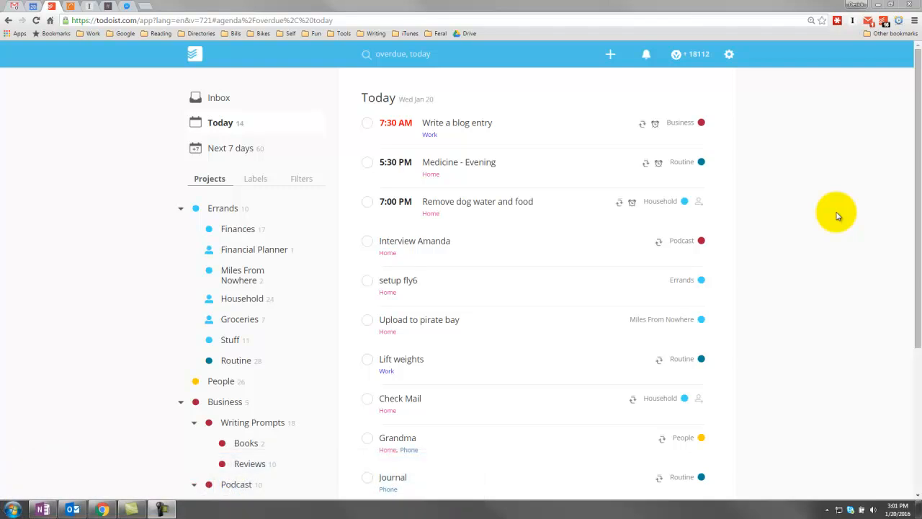
mouse_move(249, 239)
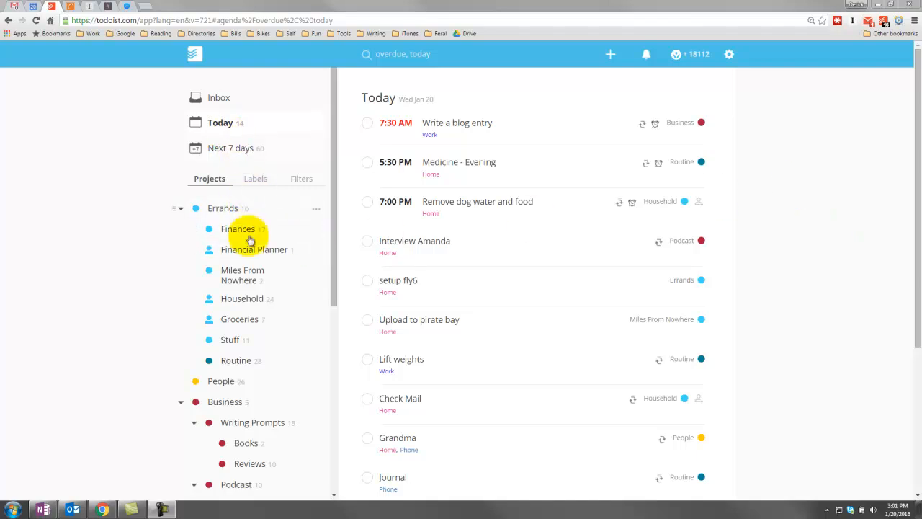
mouse_move(250, 360)
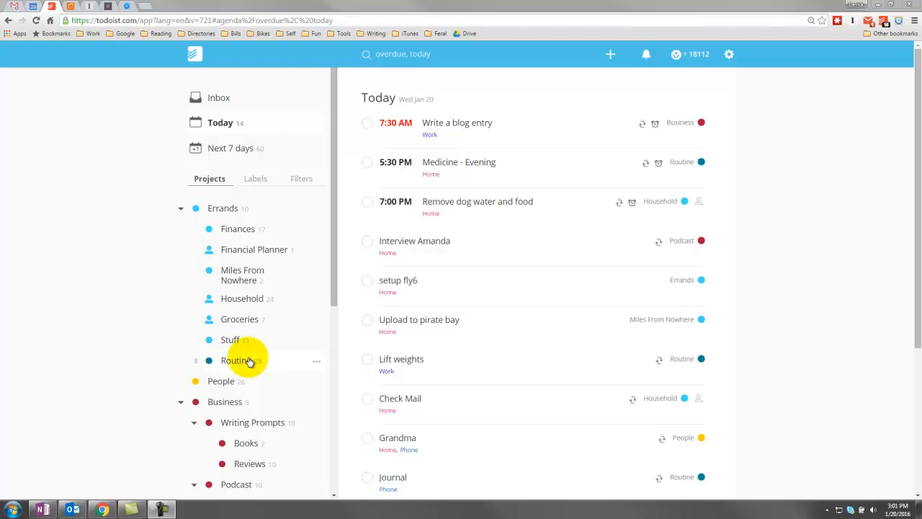
mouse_move(230, 147)
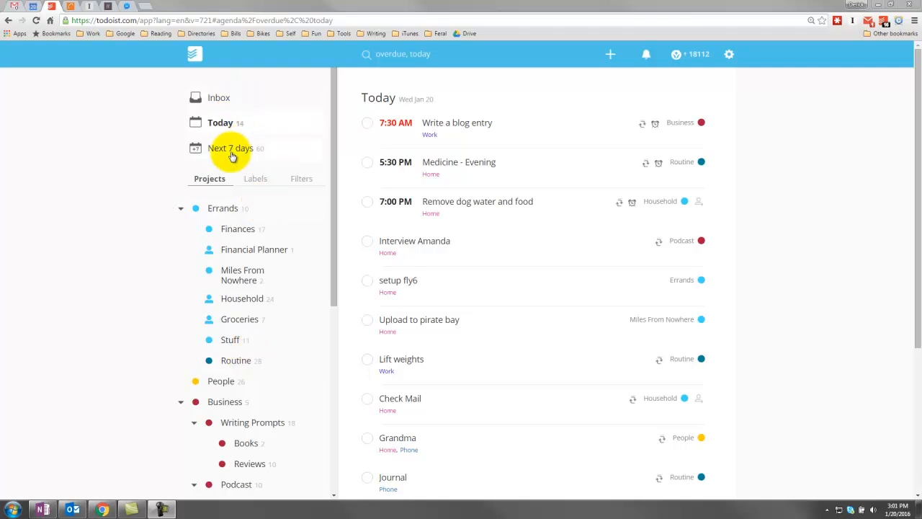
mouse_move(245, 229)
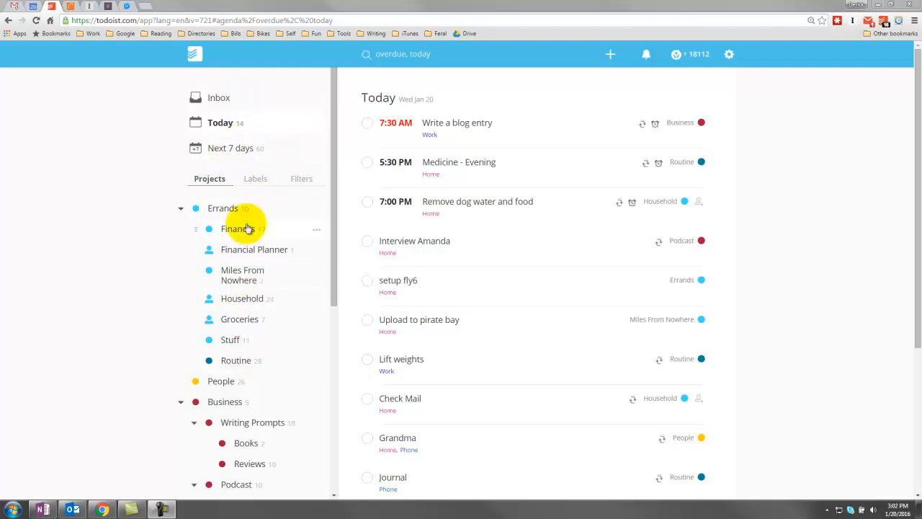
mouse_move(248, 180)
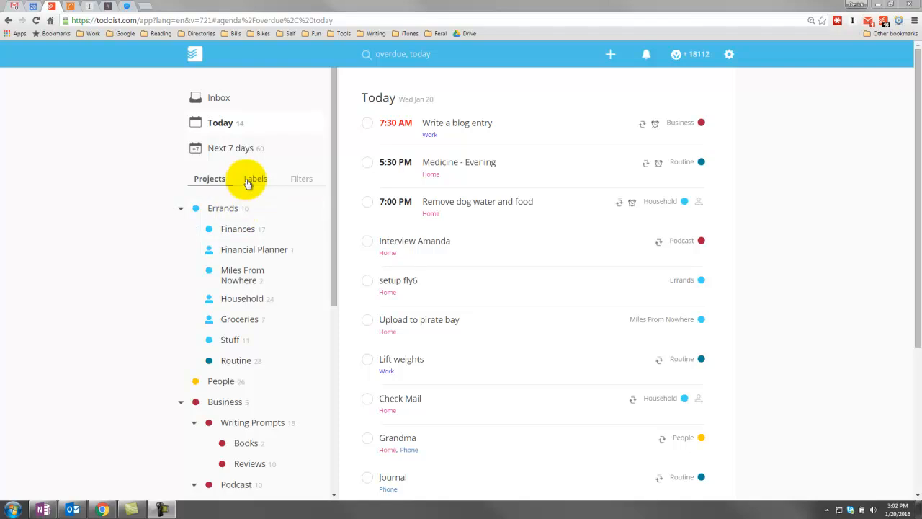
View tasks labelled Home, then switch the sidebar to saved filters.
click(255, 179)
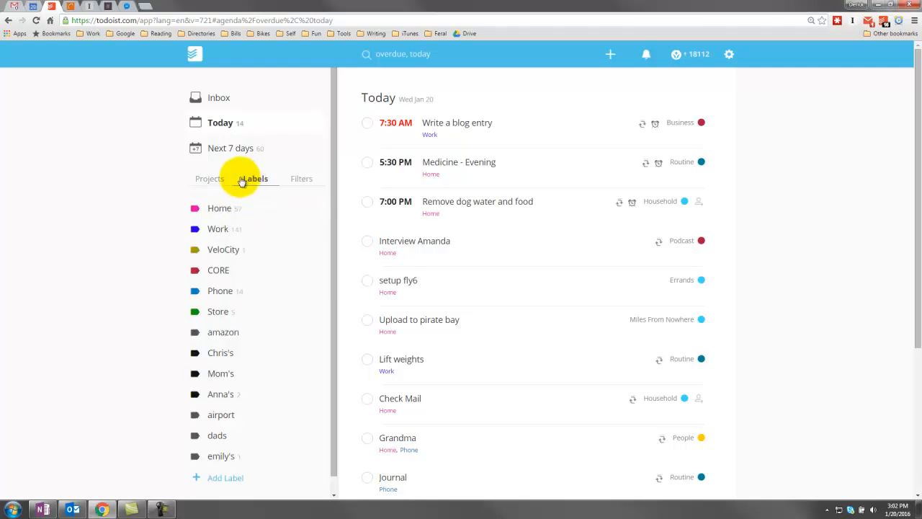
click(219, 208)
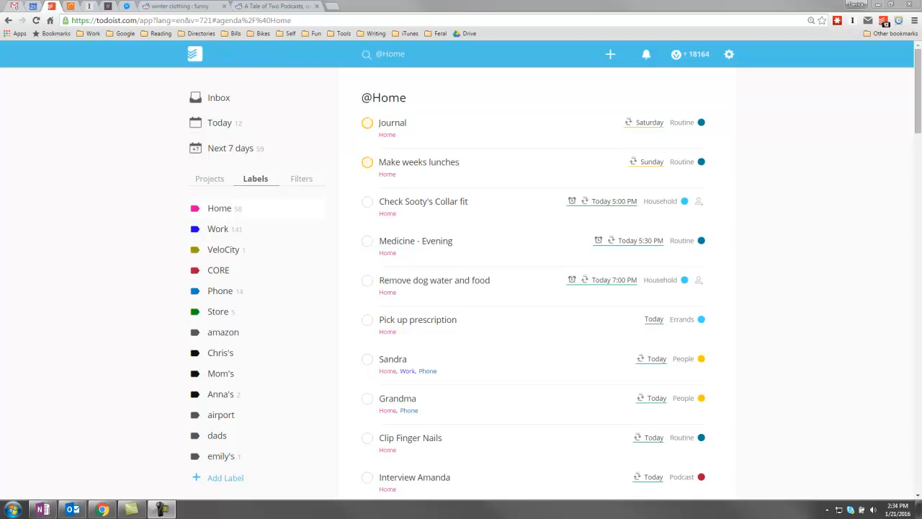
click(301, 179)
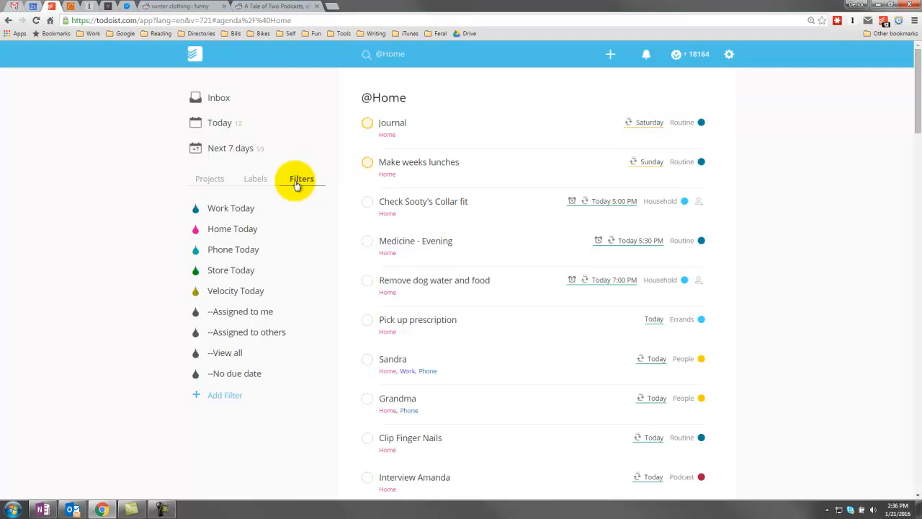
Compare the Work Today and Home Today filter results, ending on Work Today.
click(230, 208)
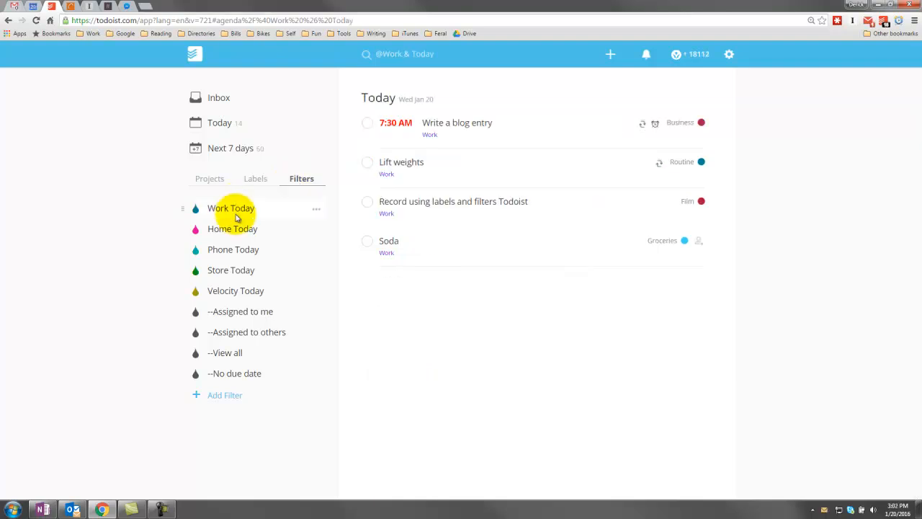
mouse_move(232, 229)
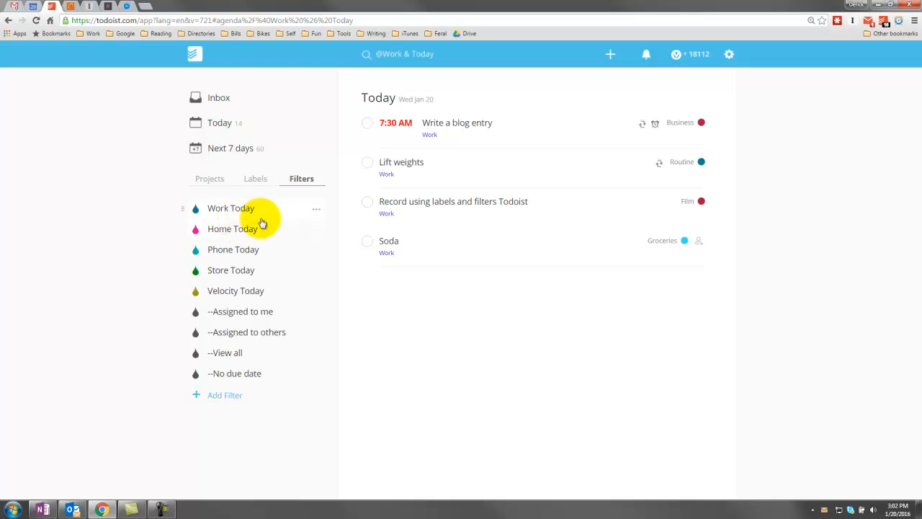
mouse_move(292, 218)
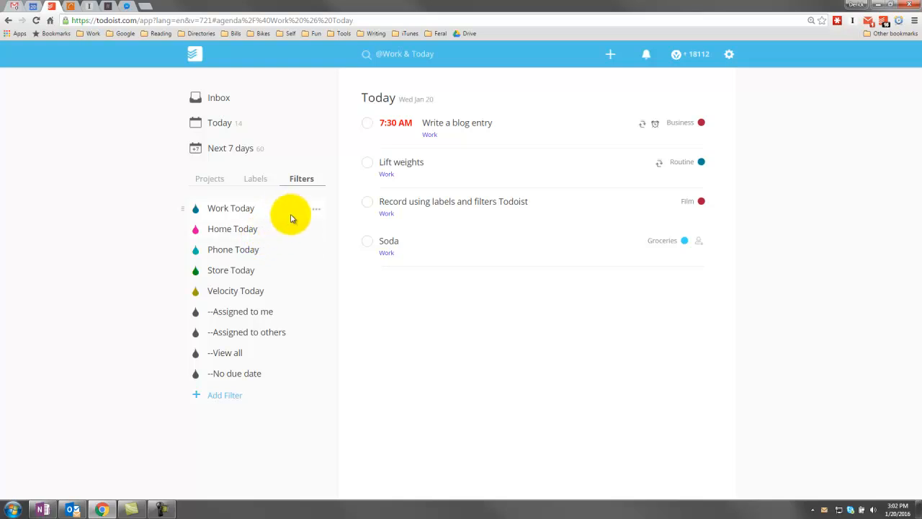
mouse_move(296, 216)
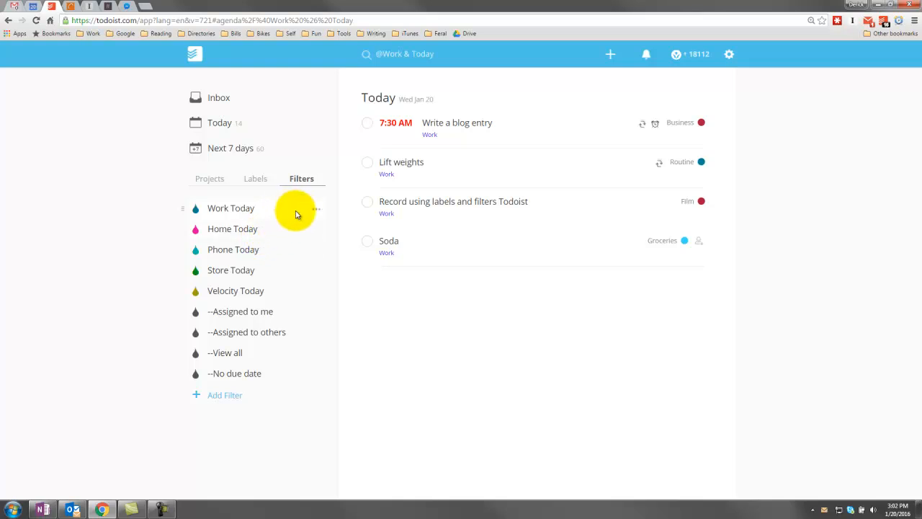
mouse_move(302, 234)
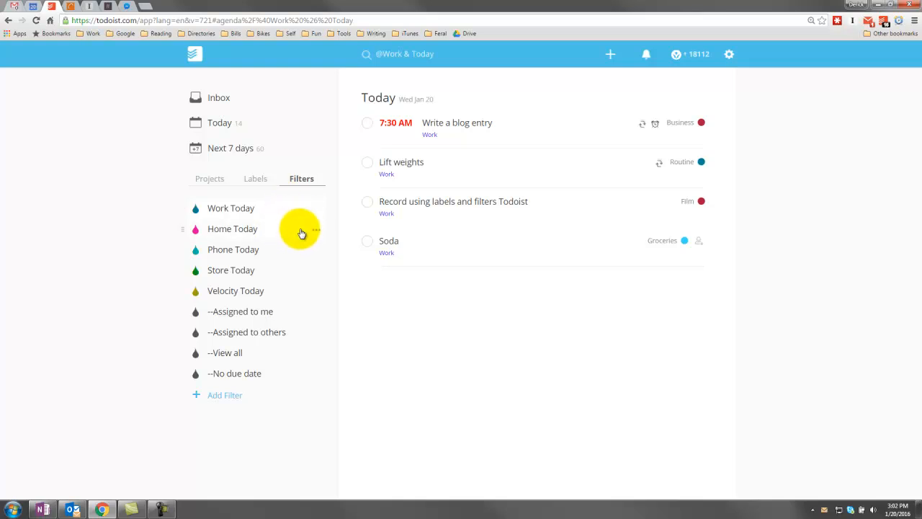
mouse_move(288, 217)
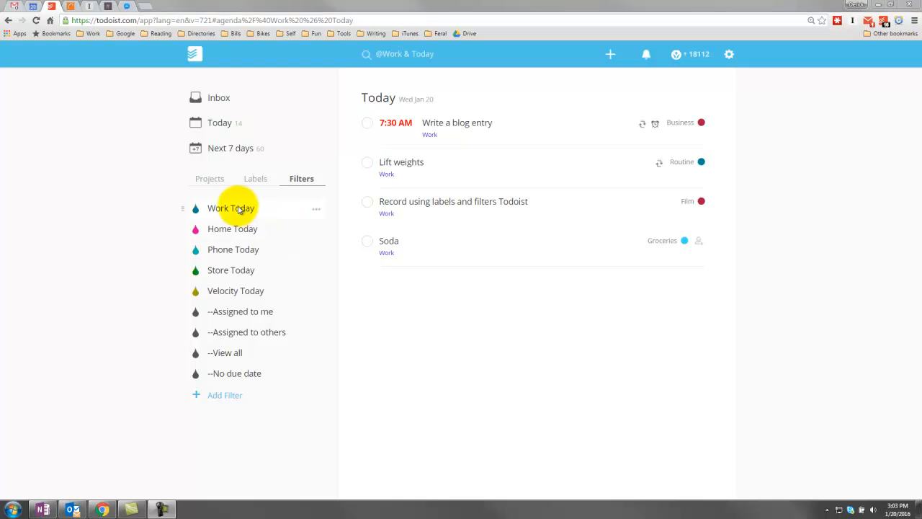
mouse_move(238, 219)
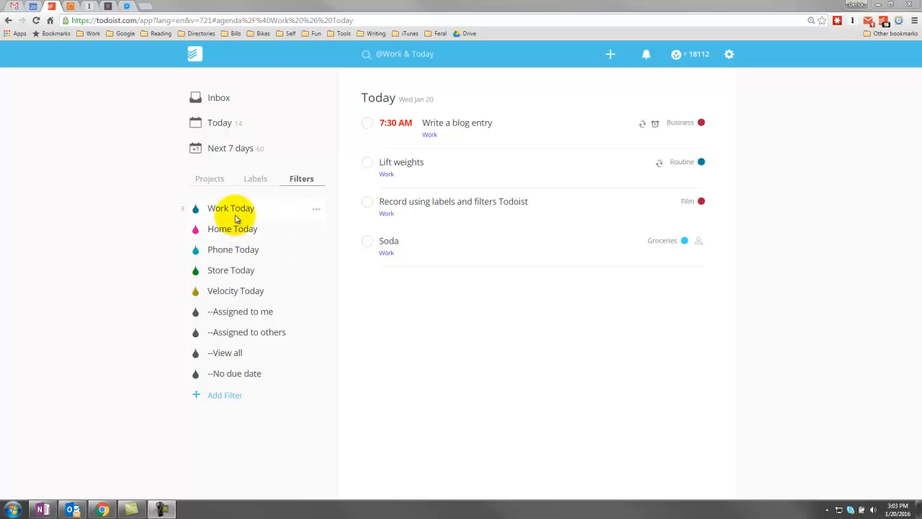
mouse_move(233, 228)
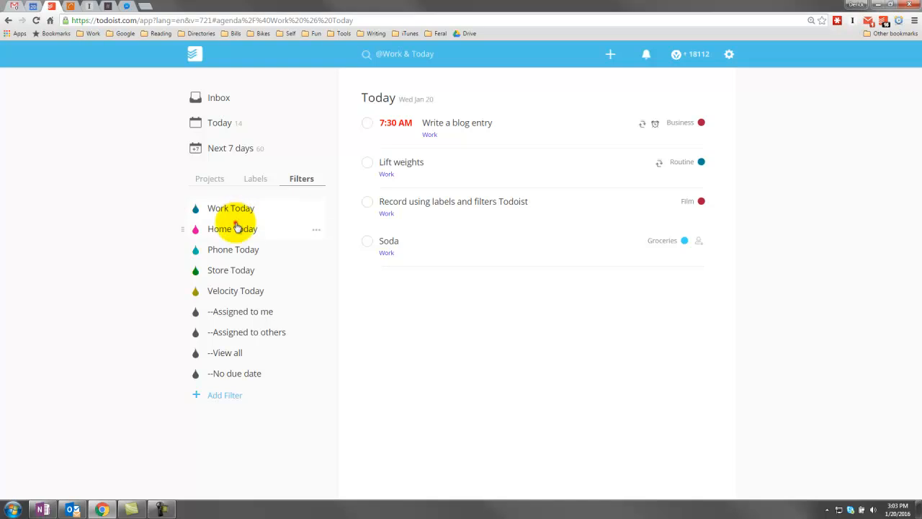
click(233, 228)
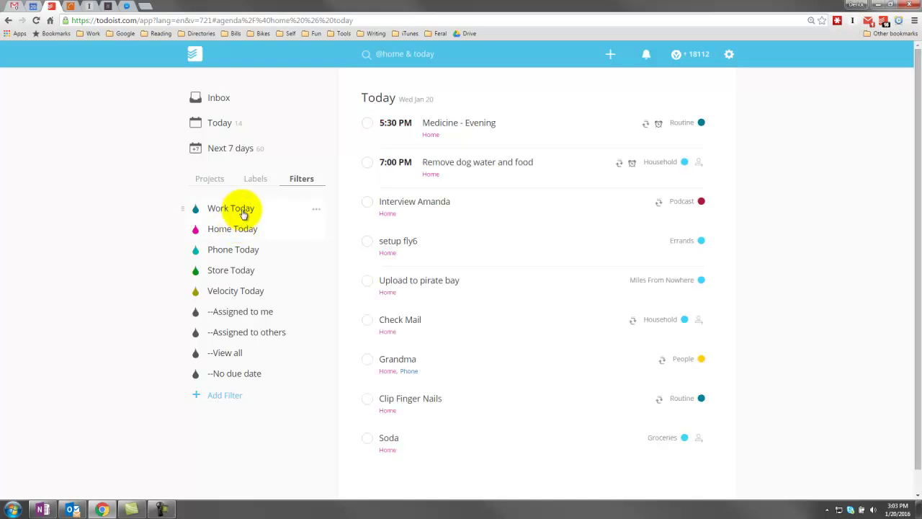
click(231, 208)
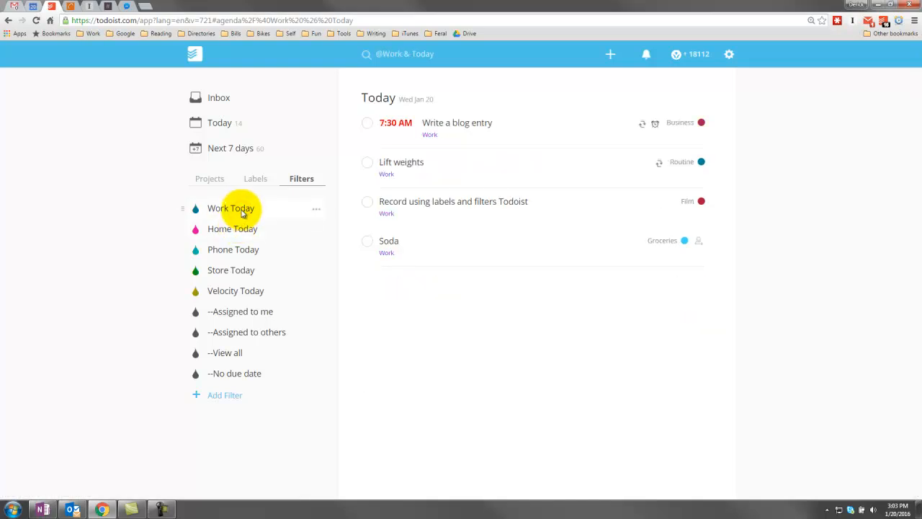
mouse_move(411, 173)
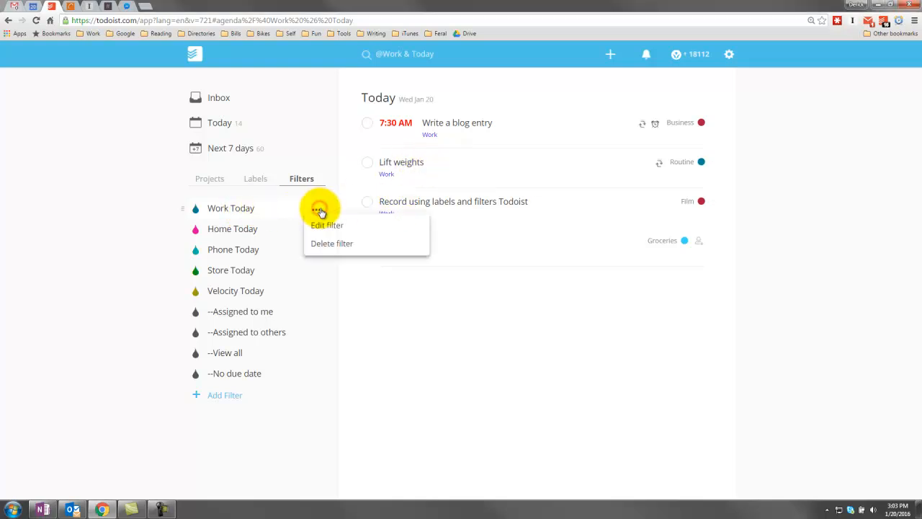
Open the Work Today filter for editing and select its name.
click(326, 225)
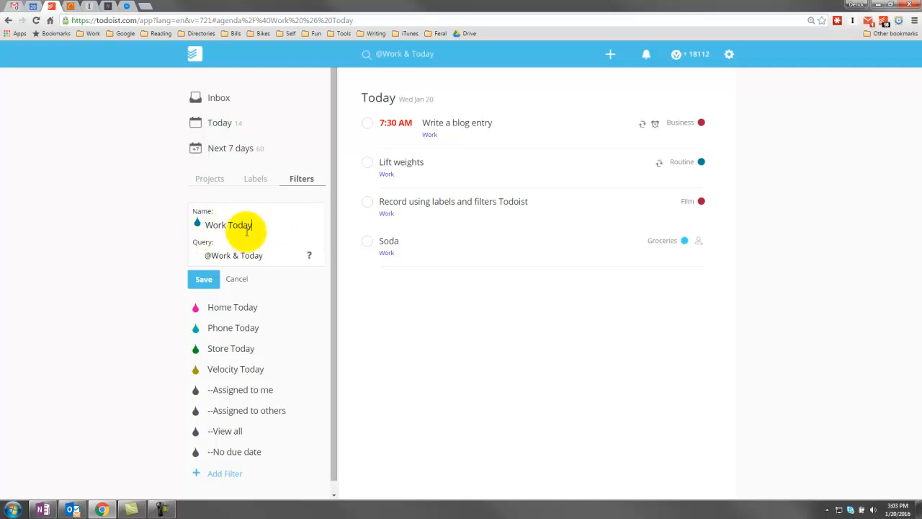
double_click(219, 255)
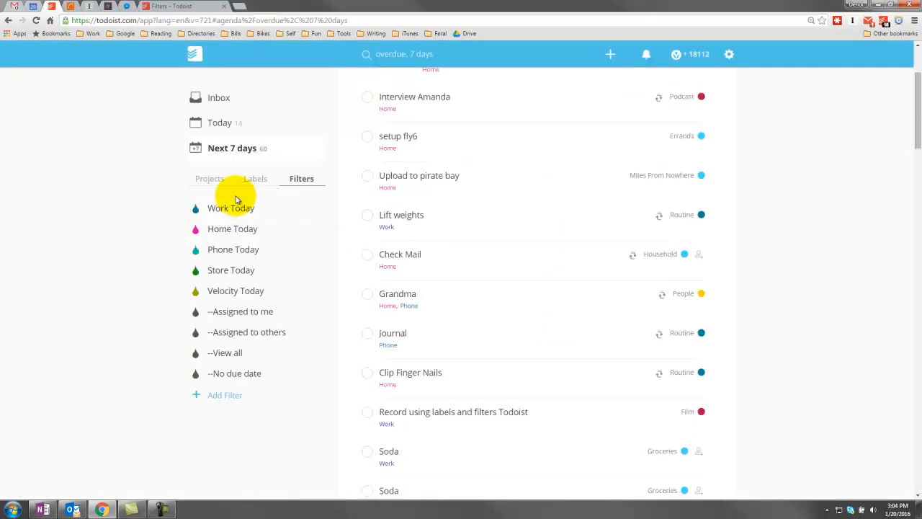
mouse_move(255, 179)
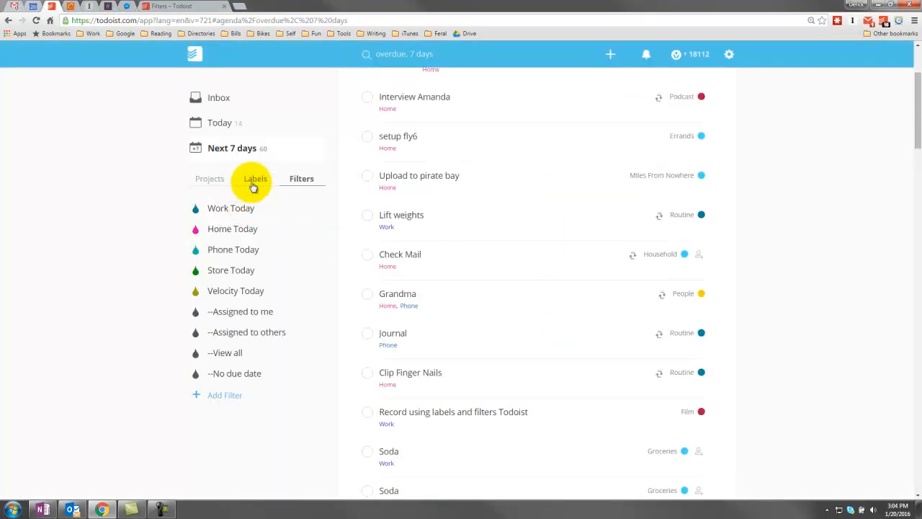